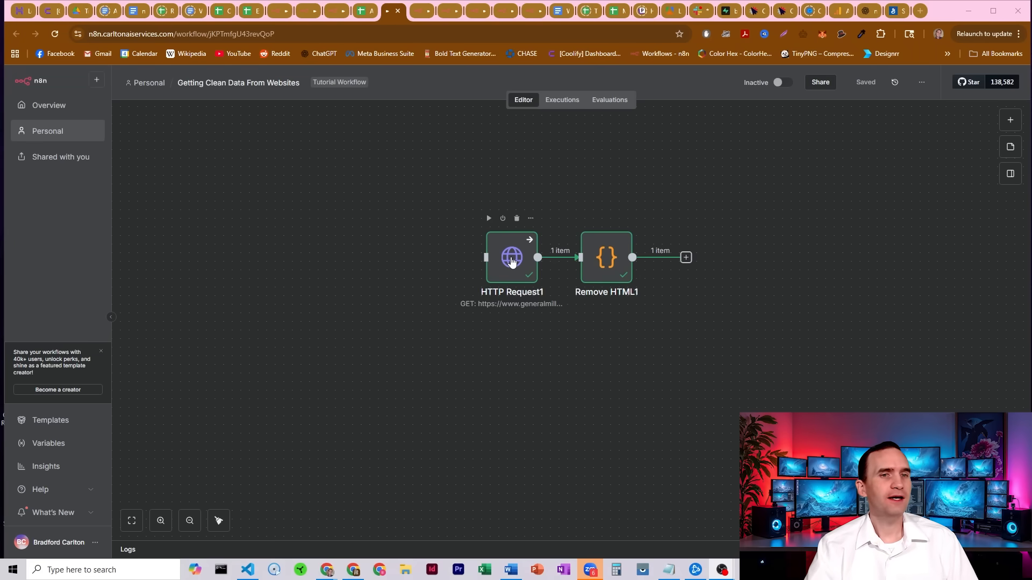
# - Open the HTTP Request1 node to view its GET to generalmills.com and raw HTML output
pyautogui.doubleClick(511, 257)
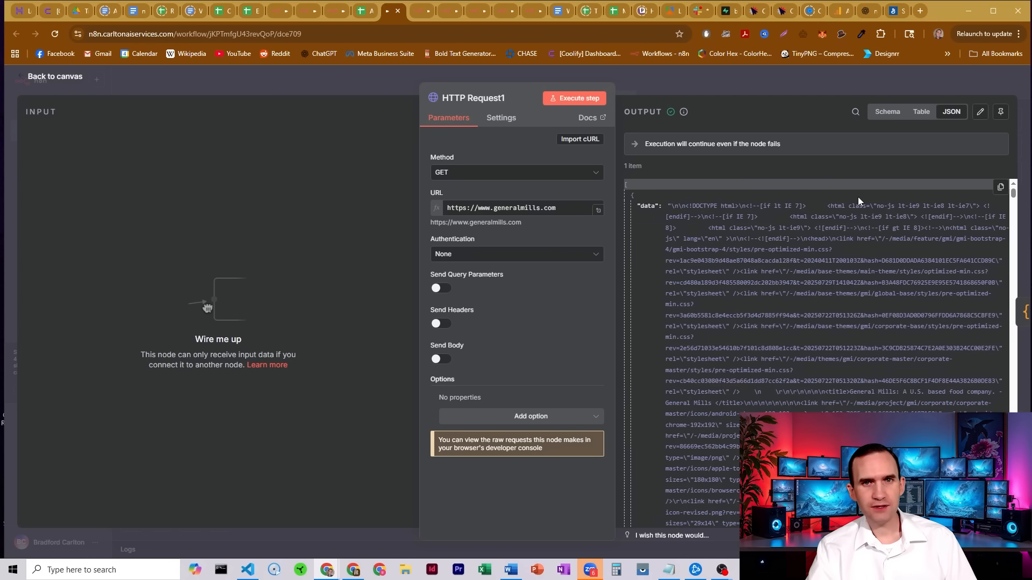
pyautogui.scroll(-3)
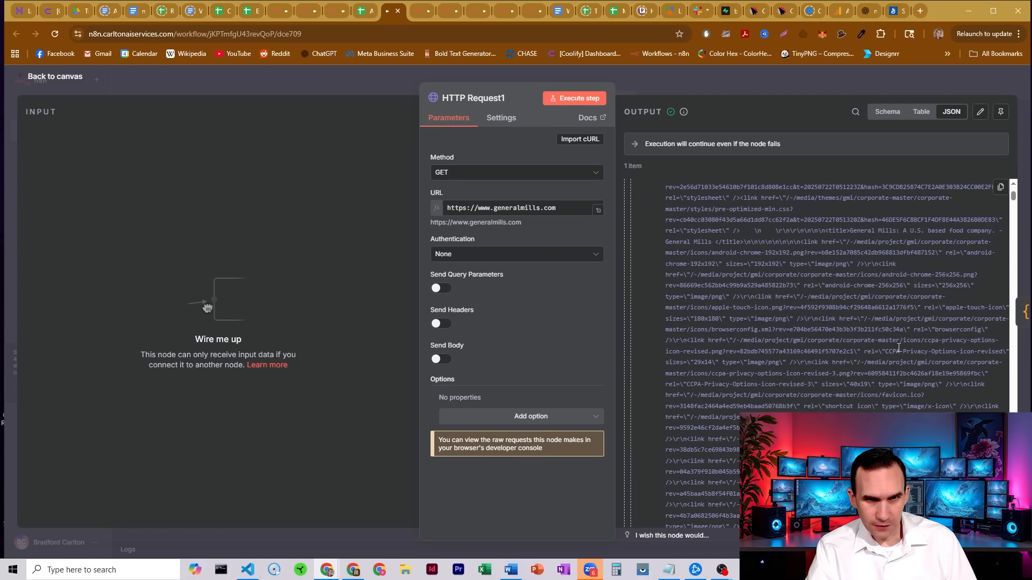
pyautogui.scroll(-3)
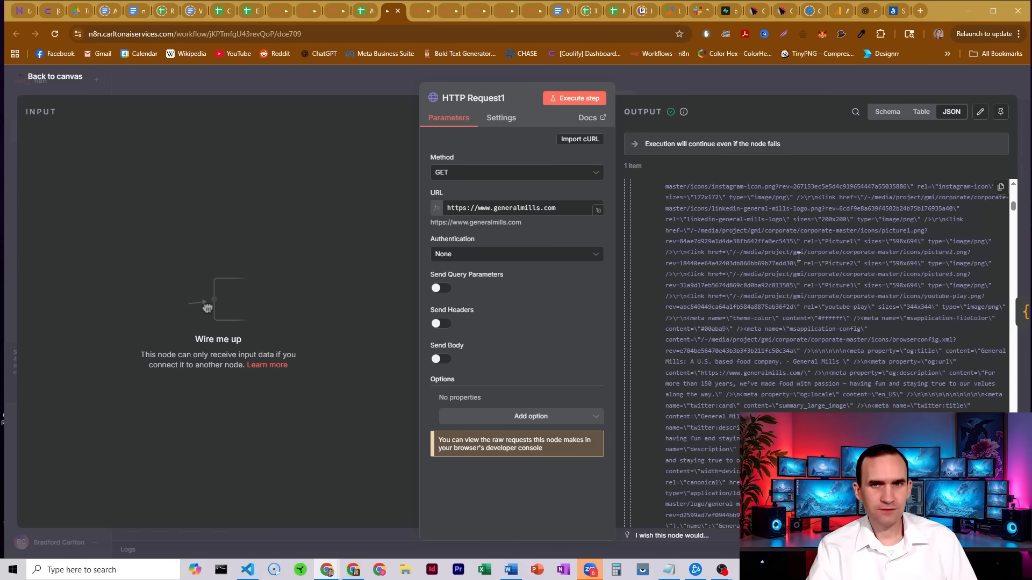
pyautogui.scroll(-3)
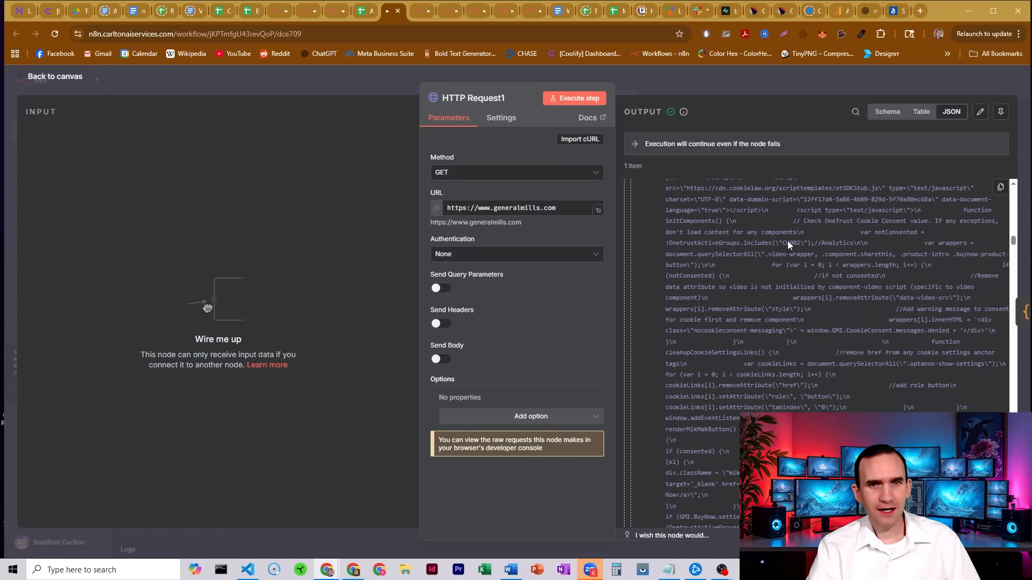
pyautogui.scroll(-3)
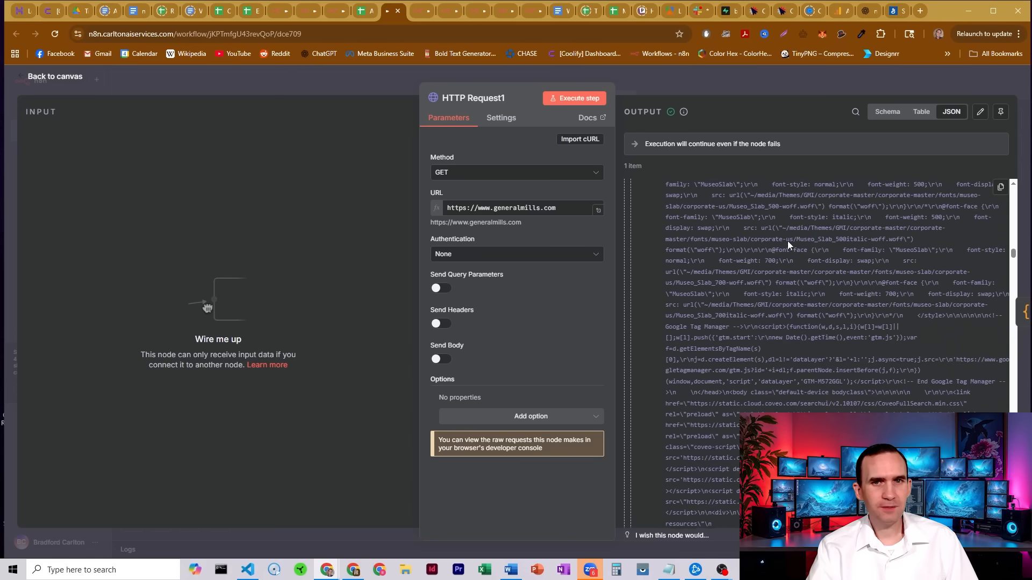
pyautogui.scroll(-3)
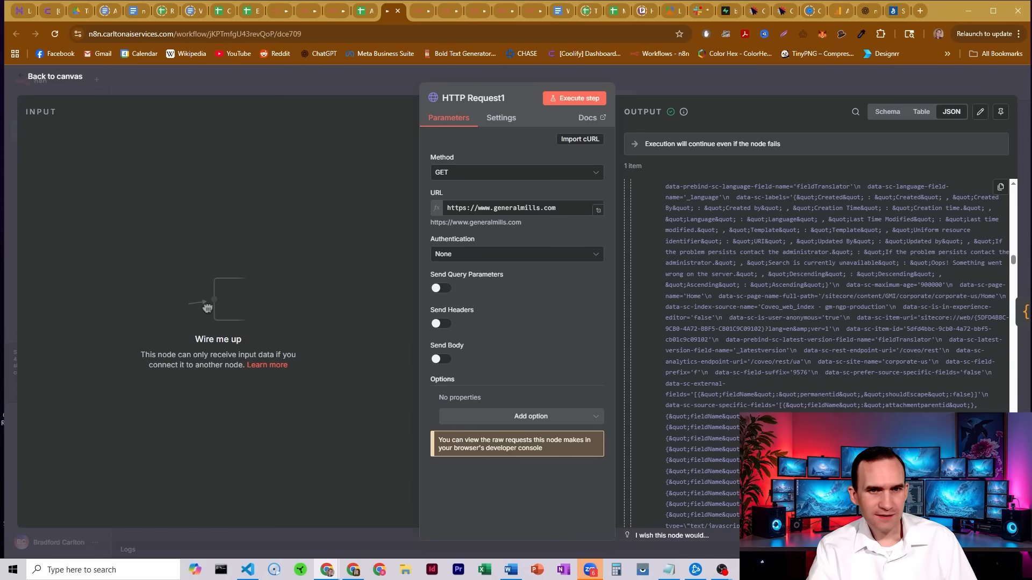
pyautogui.scroll(-3)
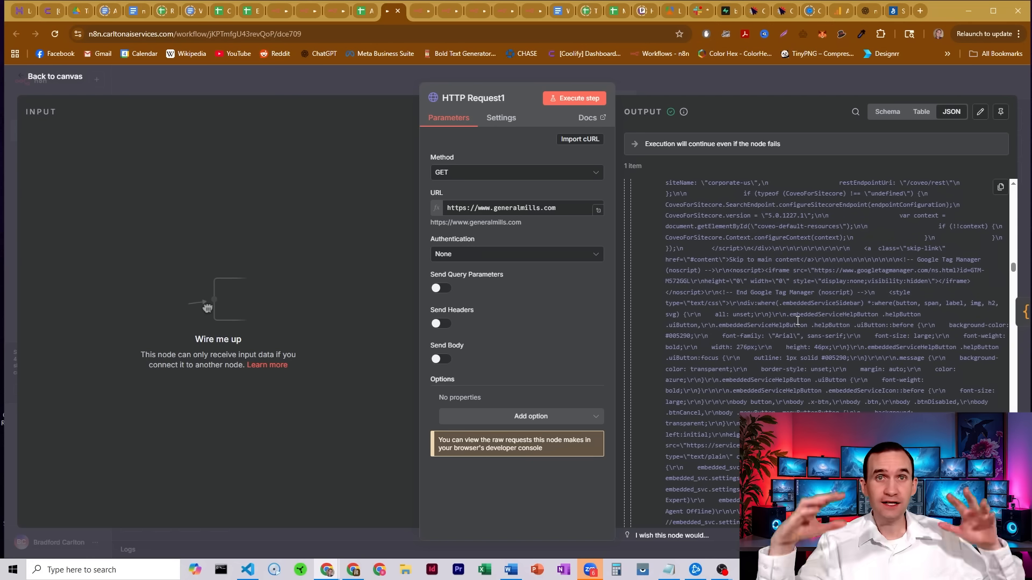
pyautogui.scroll(-3)
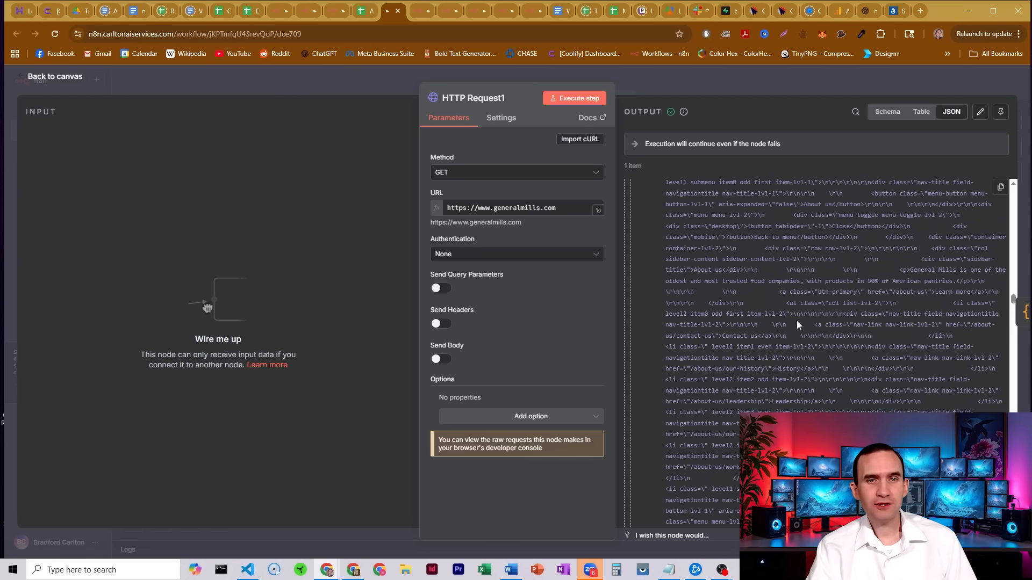
pyautogui.scroll(-3)
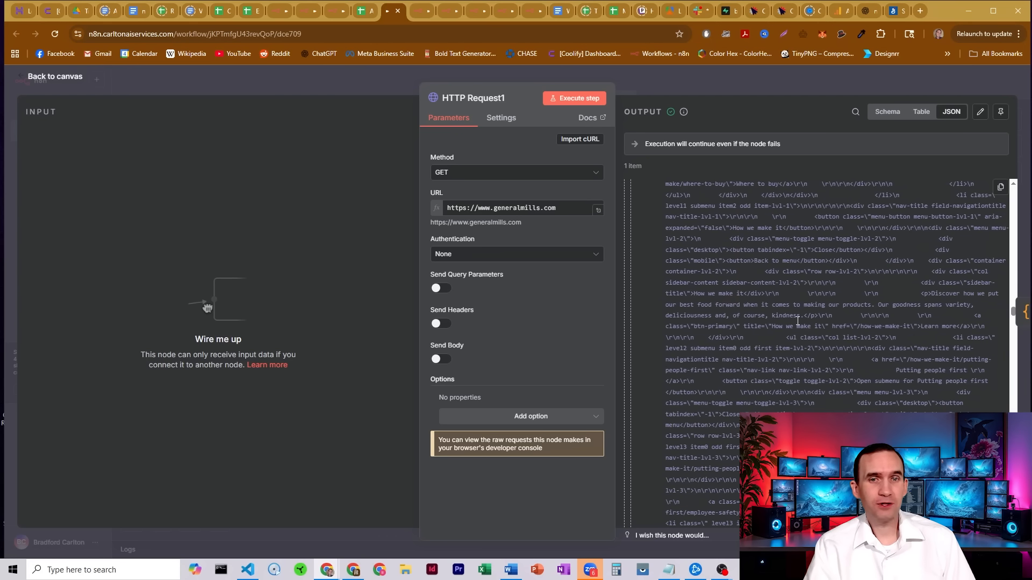
pyautogui.scroll(-3)
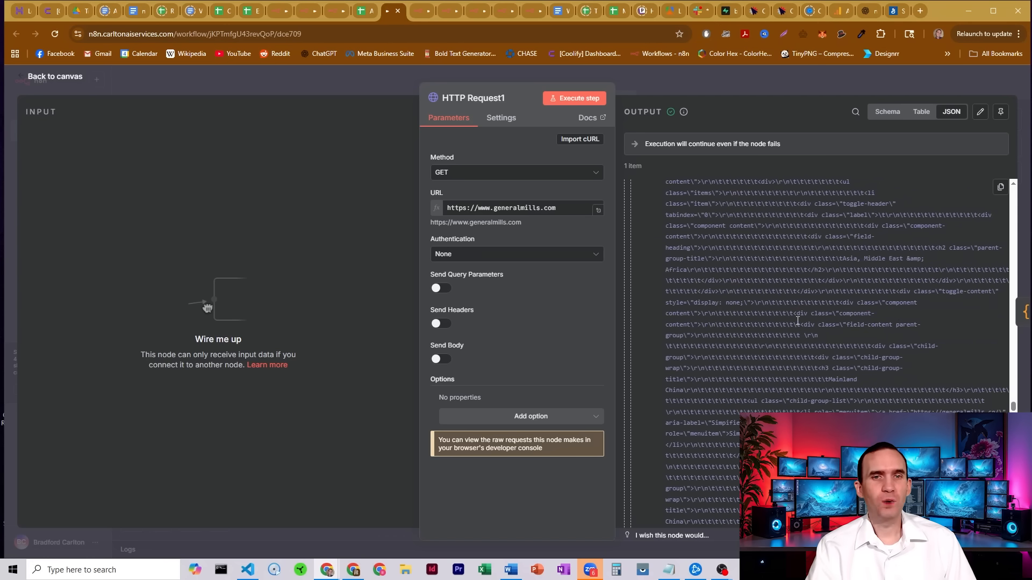
pyautogui.scroll(-3)
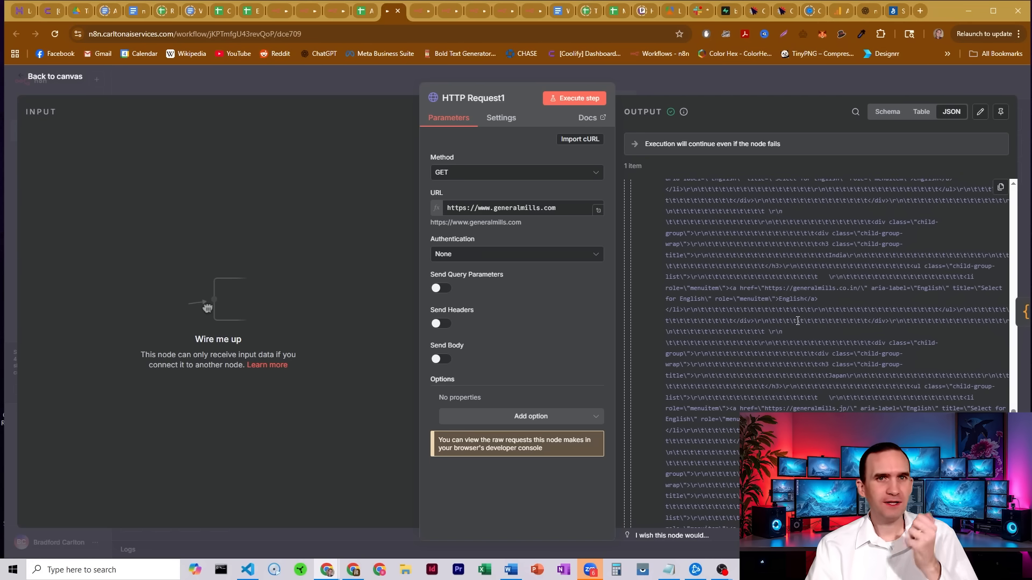
pyautogui.scroll(-3)
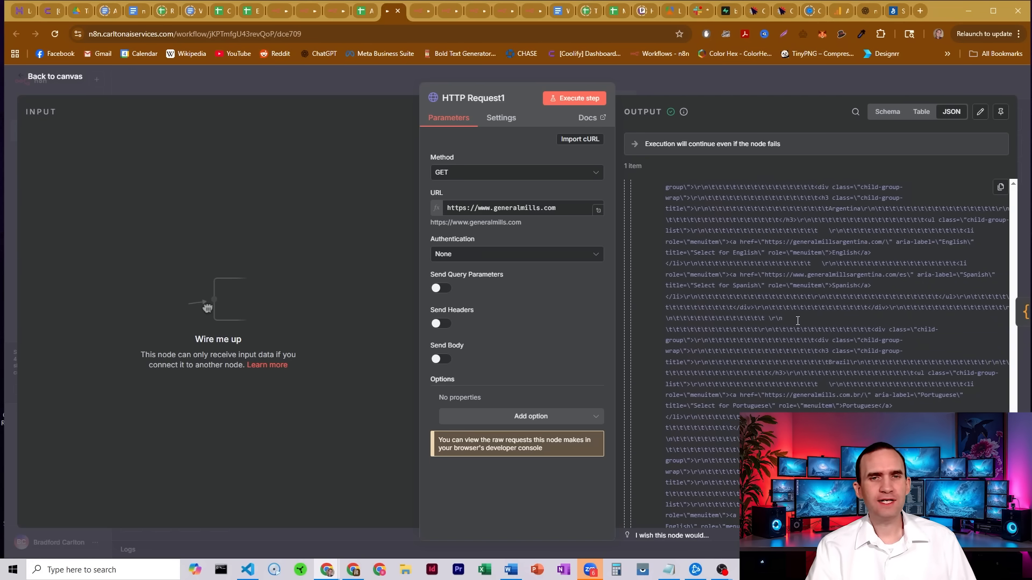
pyautogui.scroll(-3)
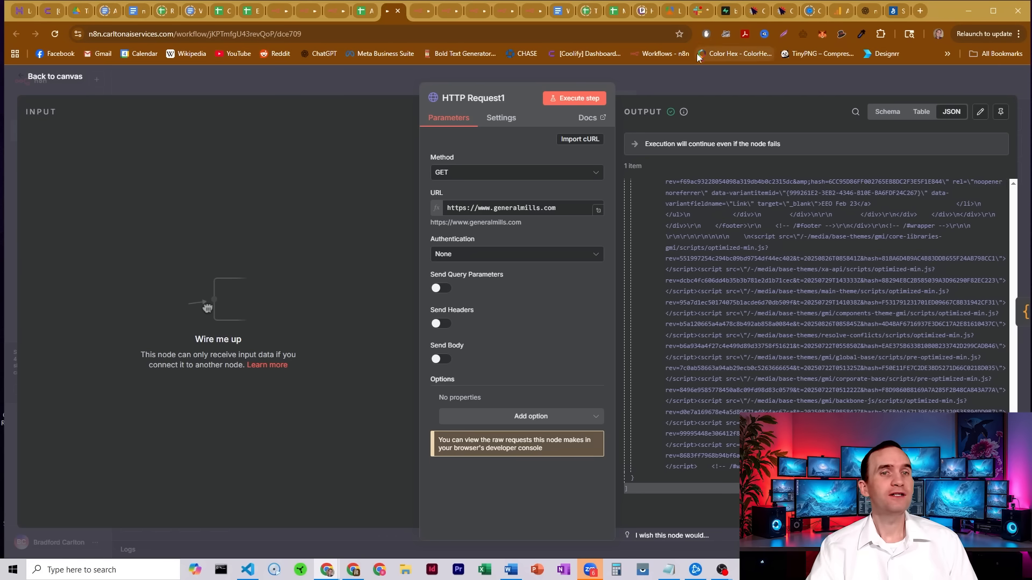
# - Return to the canvas and open the Remove HTML1 Code node to view its JavaScript
pyautogui.click(55, 76)
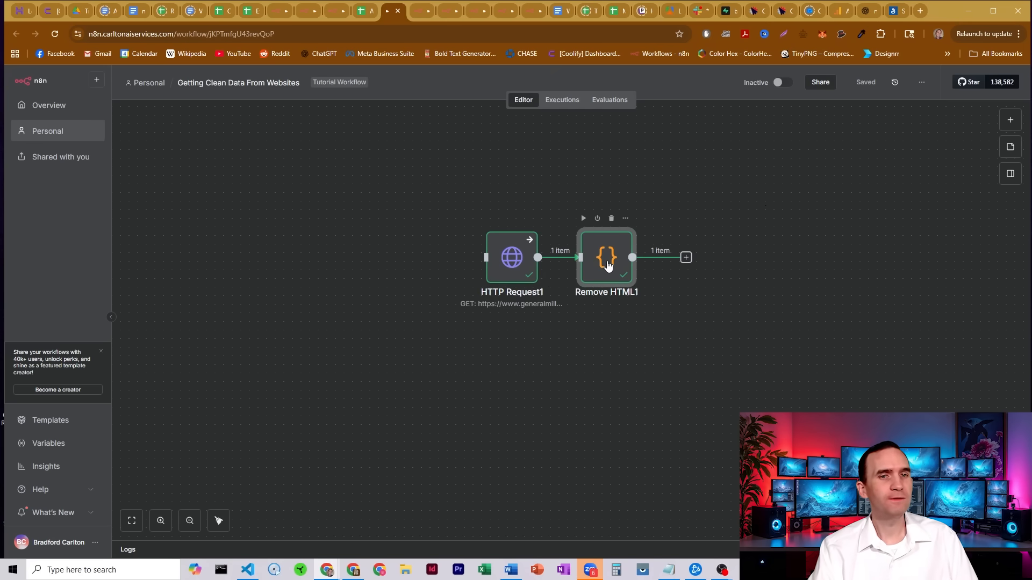
pyautogui.doubleClick(605, 257)
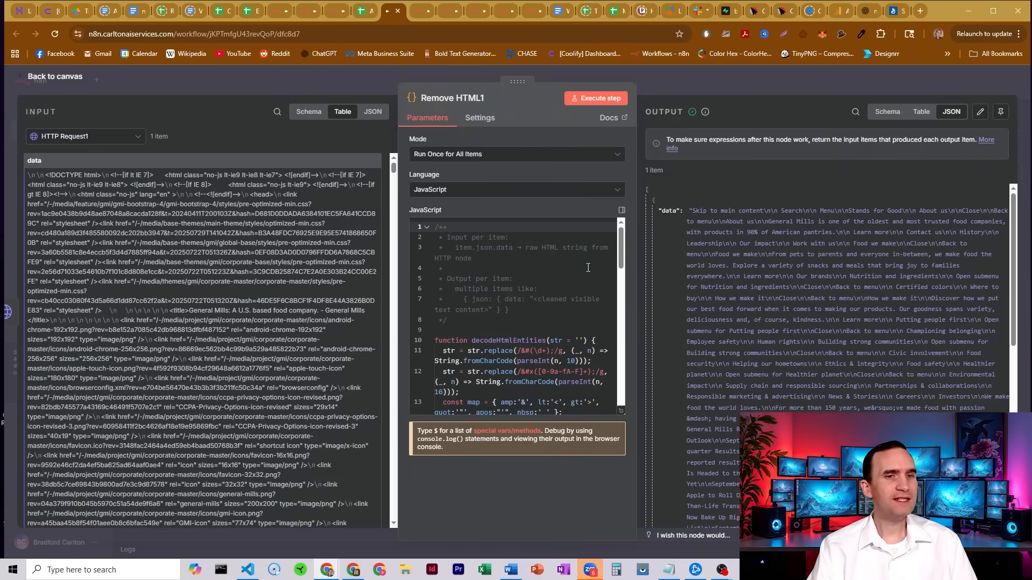
pyautogui.scroll(-3)
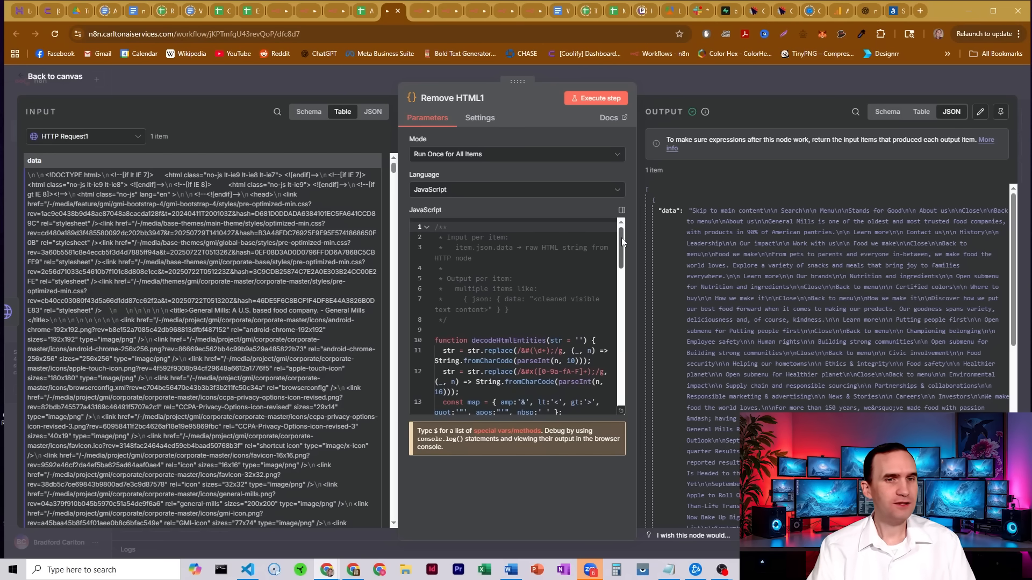
pyautogui.scroll(-3)
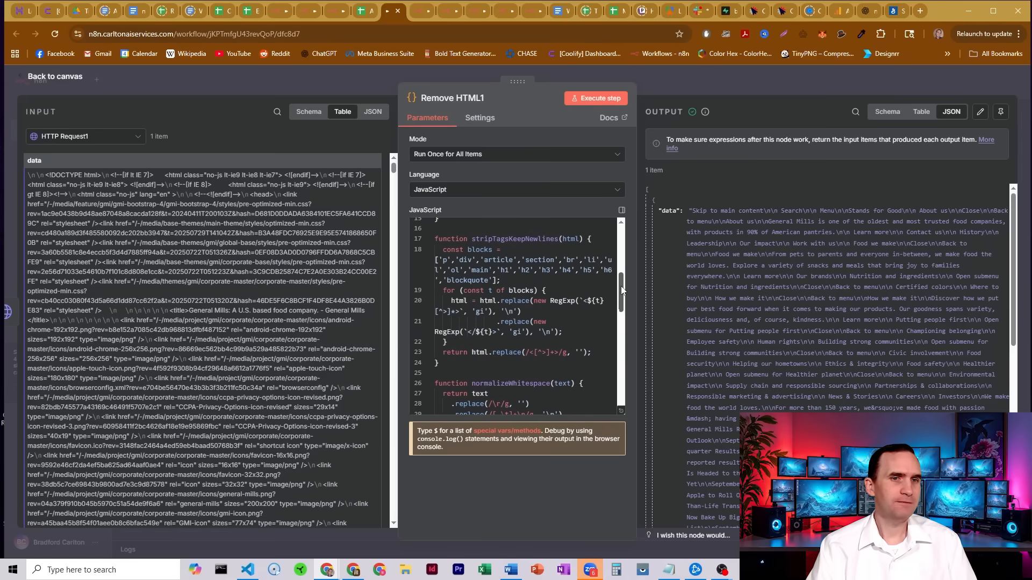
pyautogui.scroll(-3)
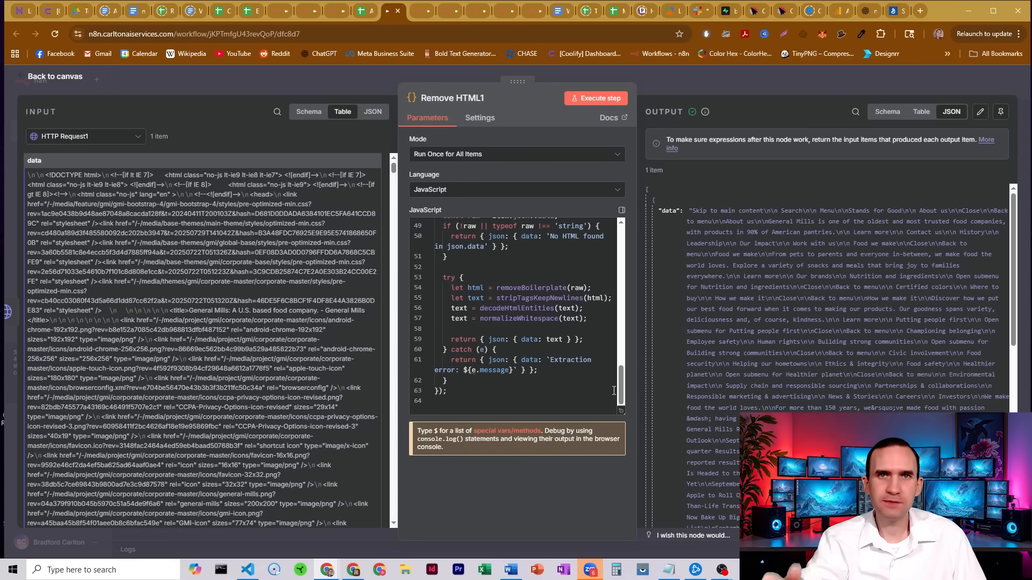
pyautogui.moveTo(619, 367)
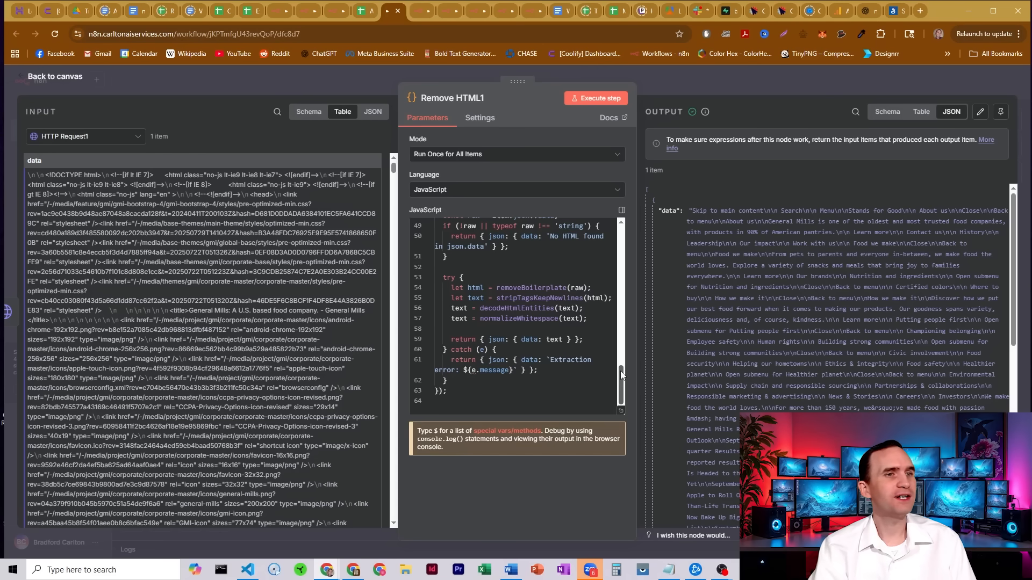
pyautogui.scroll(-3)
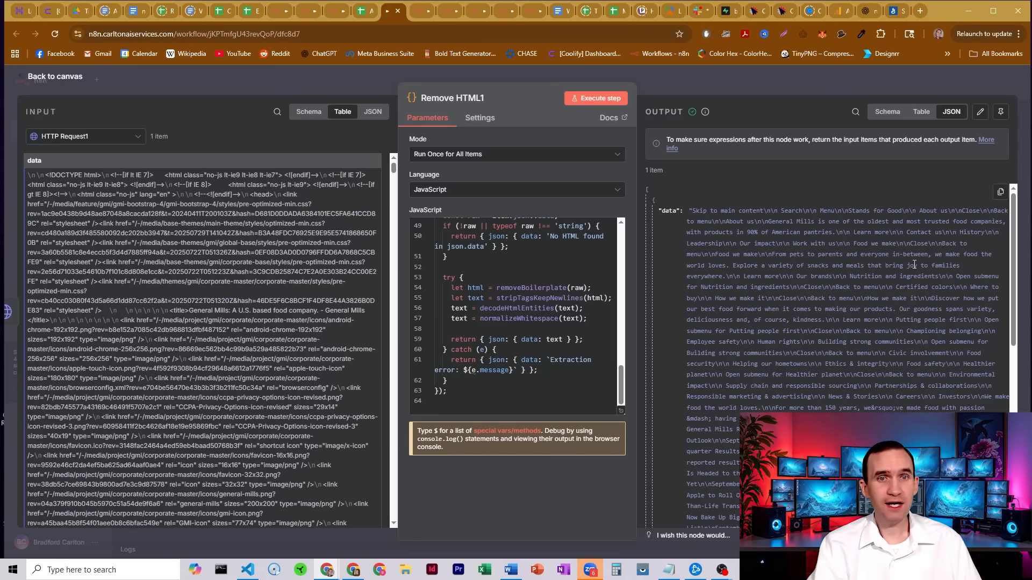
pyautogui.doubleClick(777, 221)
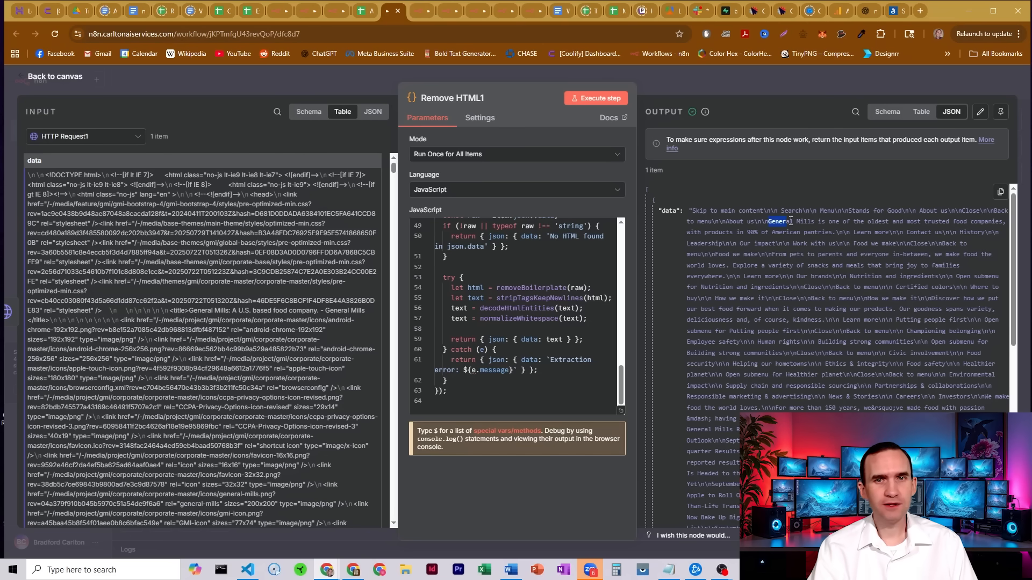
pyautogui.moveTo(777, 221); pyautogui.dragTo(868, 221)
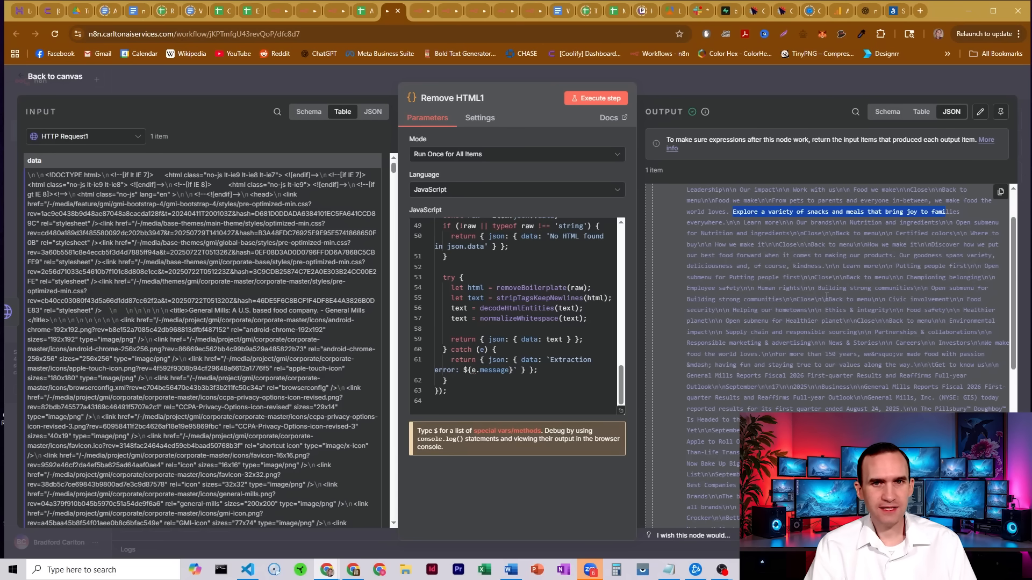
pyautogui.scroll(-3)
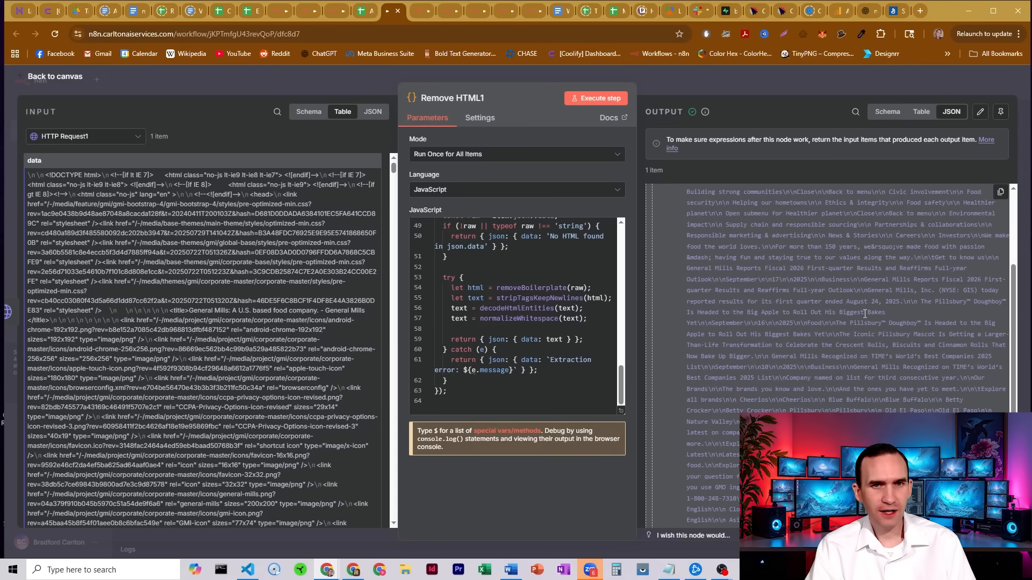
pyautogui.moveTo(835, 323); pyautogui.dragTo(950, 322)
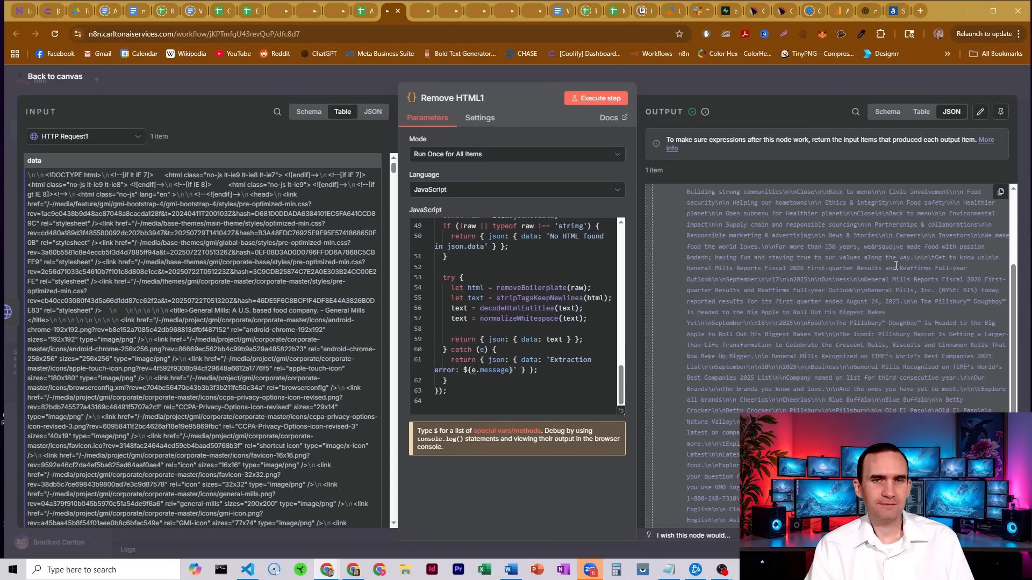
pyautogui.scroll(-3)
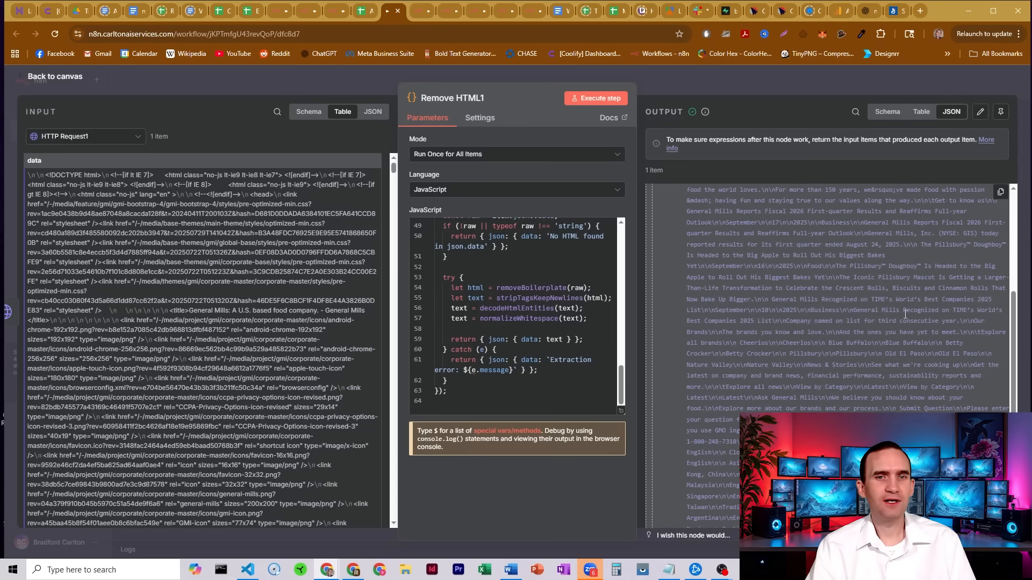
pyautogui.scroll(-3)
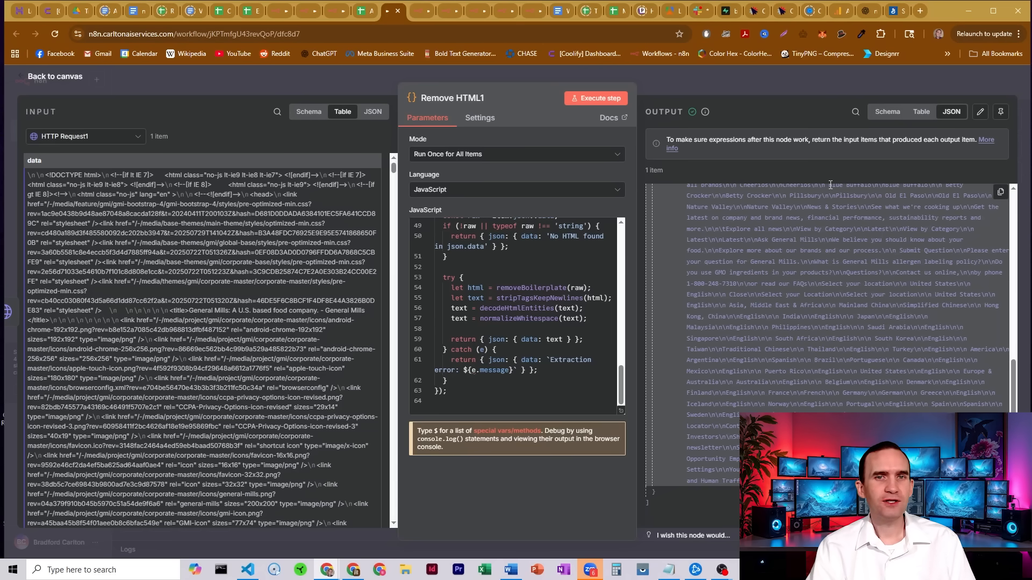
pyautogui.moveTo(825, 176)
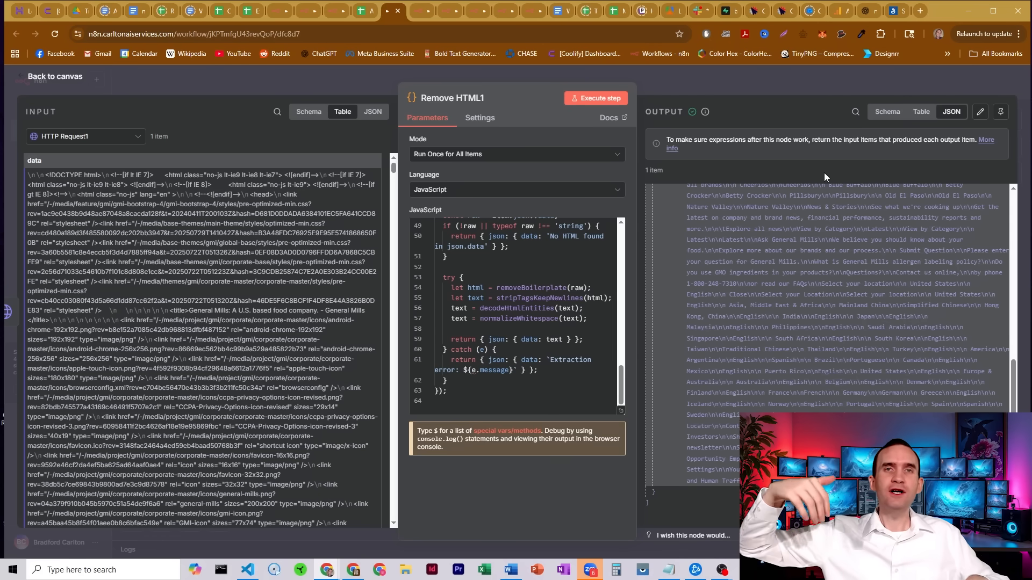
pyautogui.moveTo(726, 103)
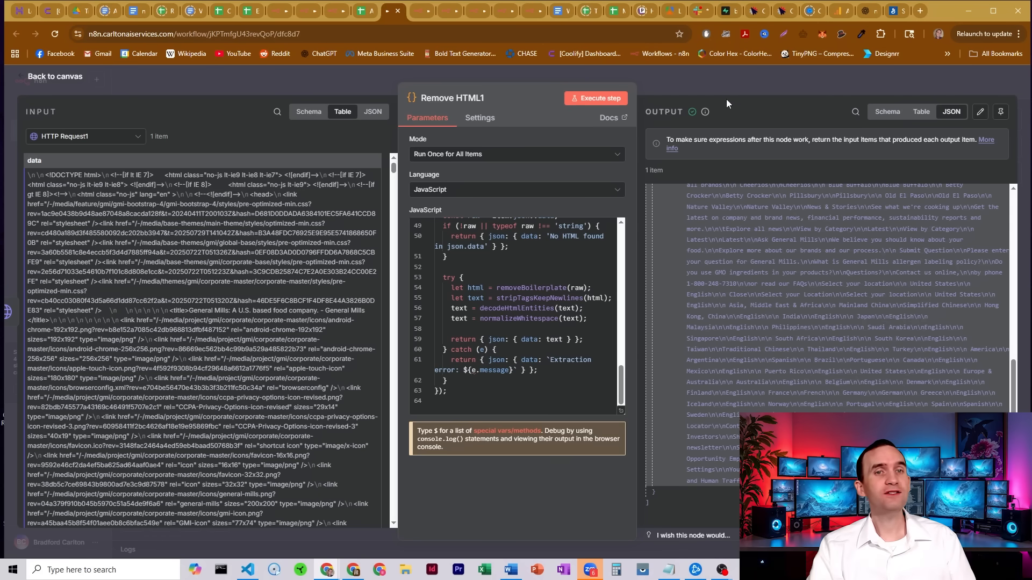
pyautogui.click(55, 76)
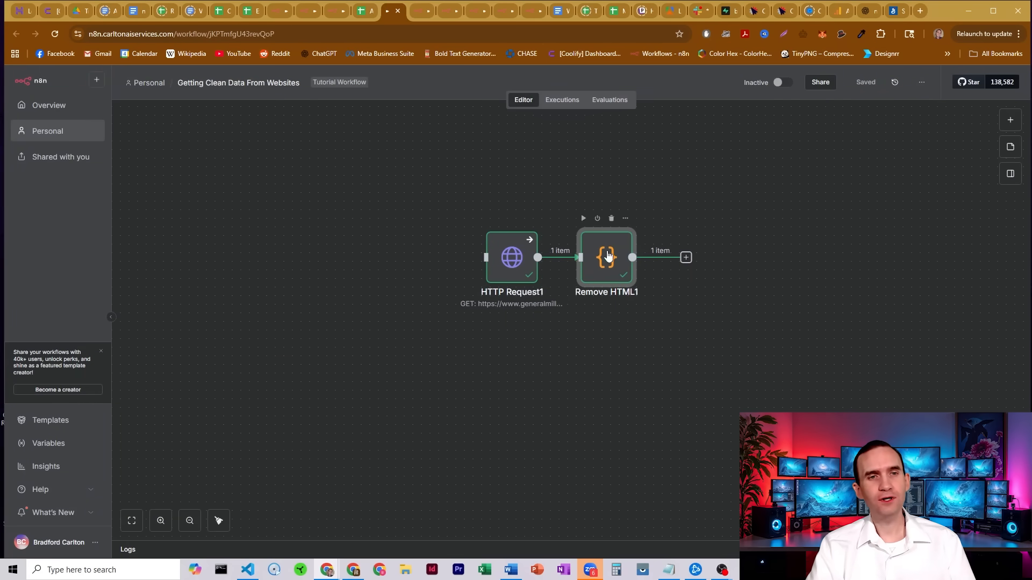
pyautogui.moveTo(656, 214)
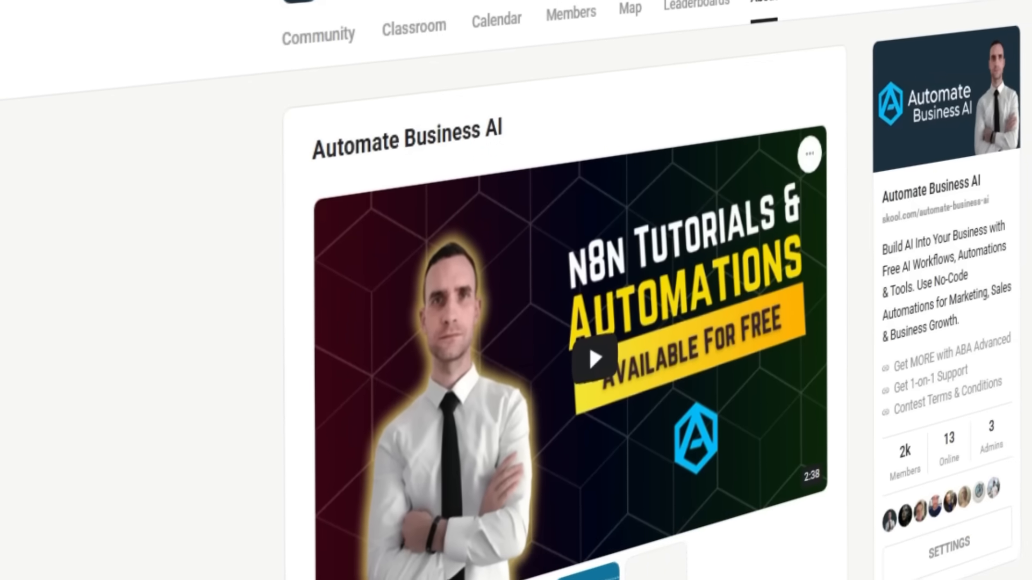
# - Scroll through the Skool community pages toward the Automate Business AI Advanced About page
pyautogui.scroll(-3)
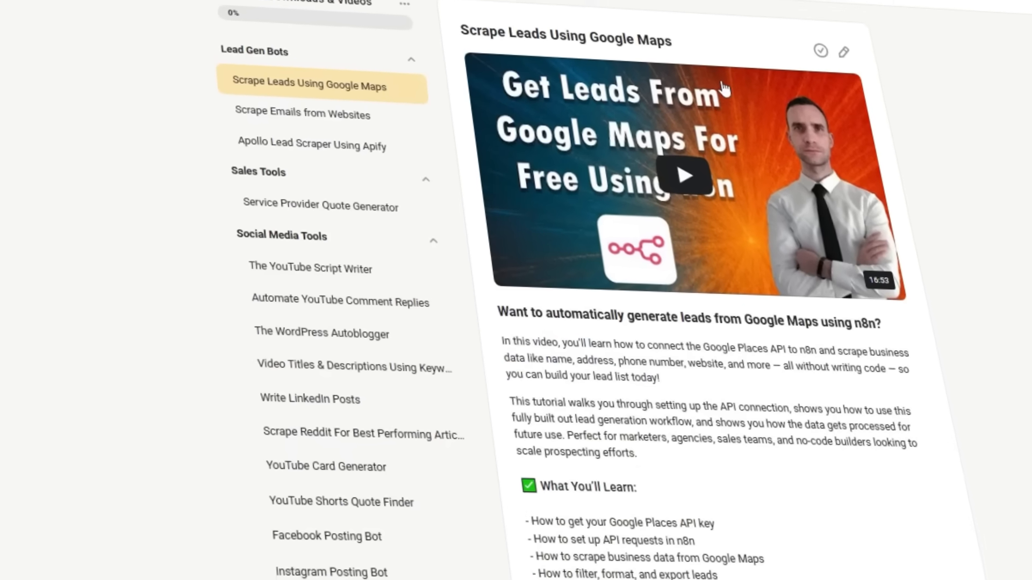
pyautogui.scroll(-3)
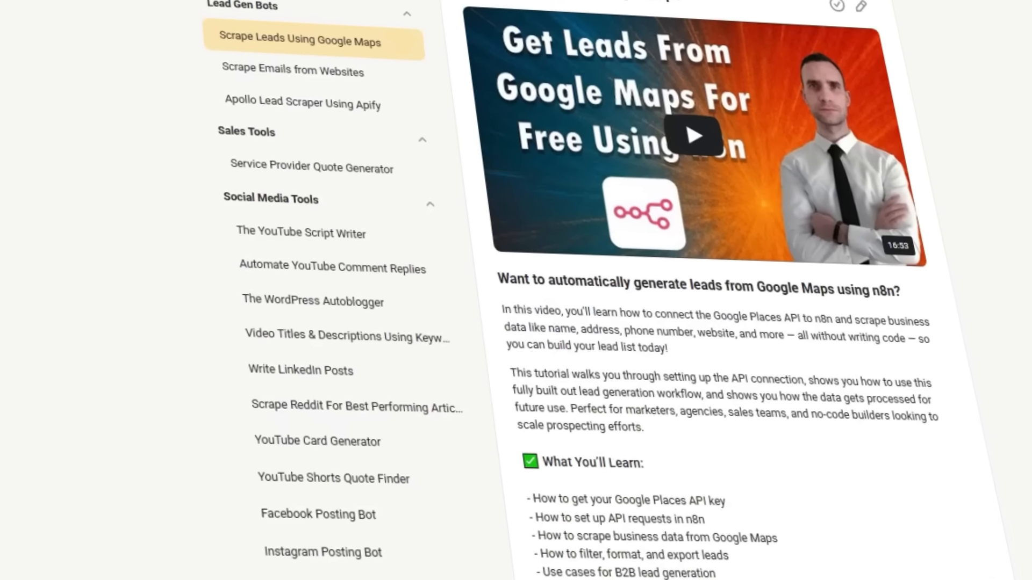
pyautogui.scroll(-3)
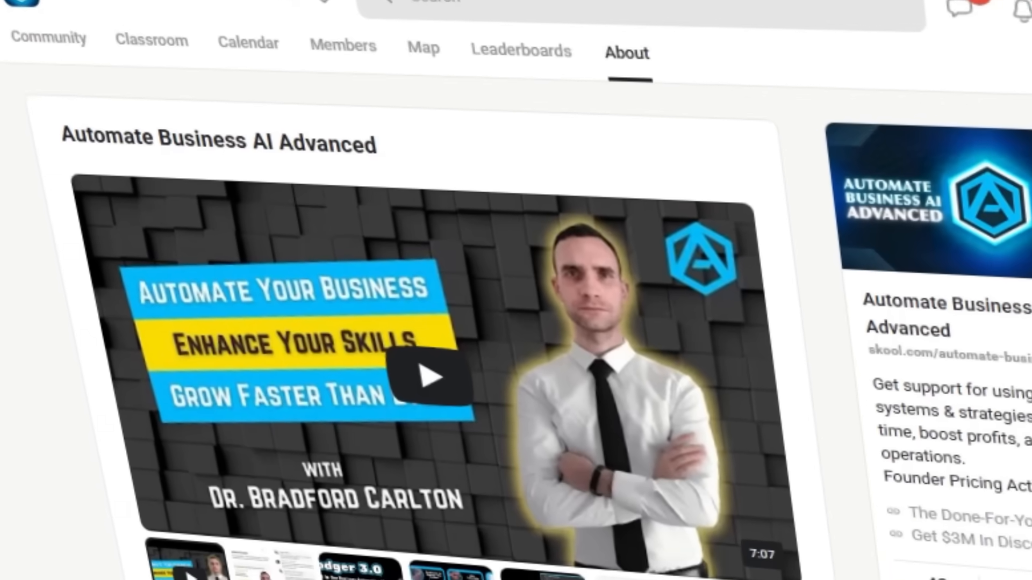
pyautogui.scroll(-3)
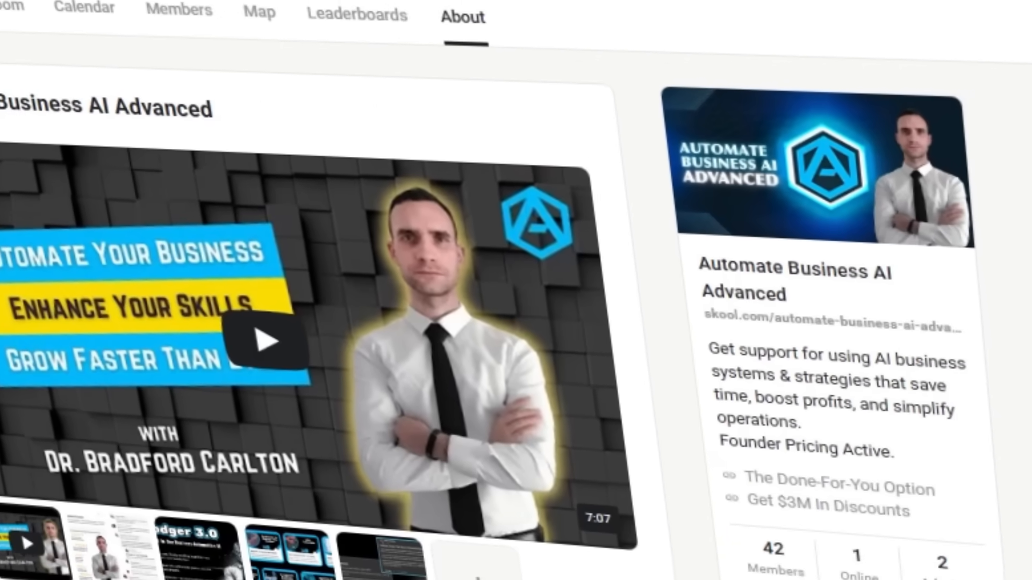
# - Go to the Classroom tab and browse course cards for the Apollo Lead Scraping + Enrichment lesson
pyautogui.click(225, 52)
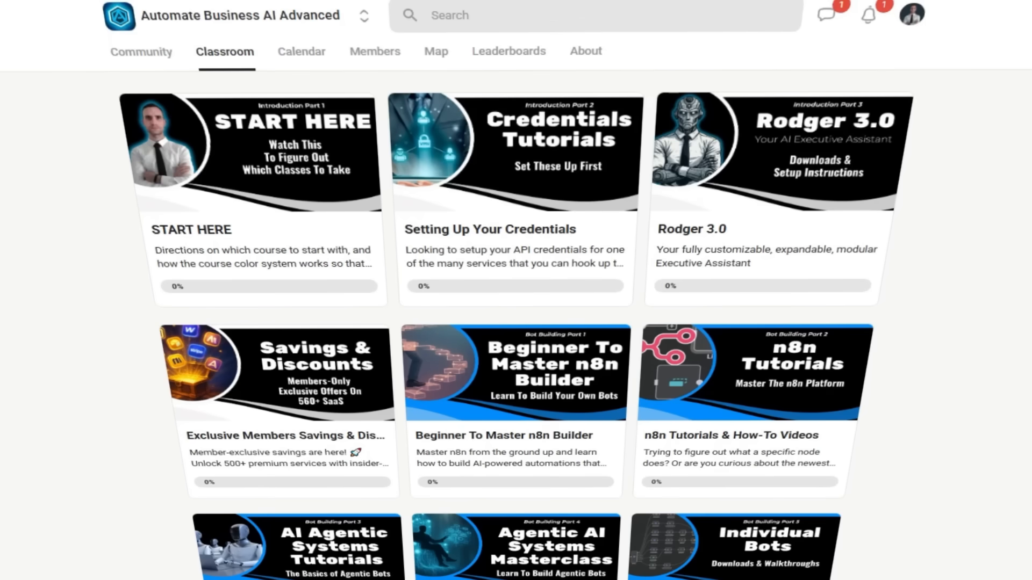
pyautogui.scroll(-3)
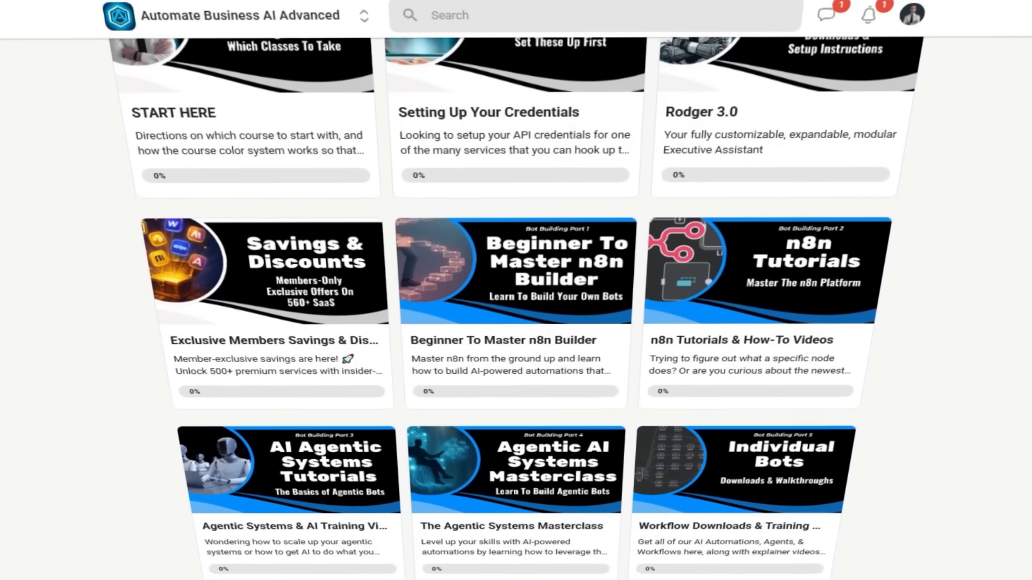
pyautogui.scroll(-3)
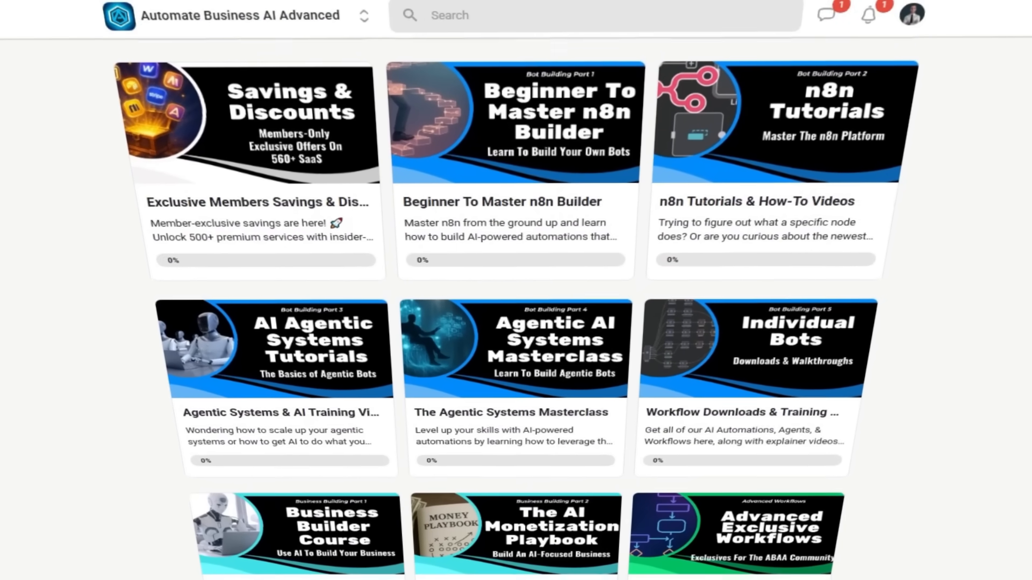
pyautogui.scroll(-3)
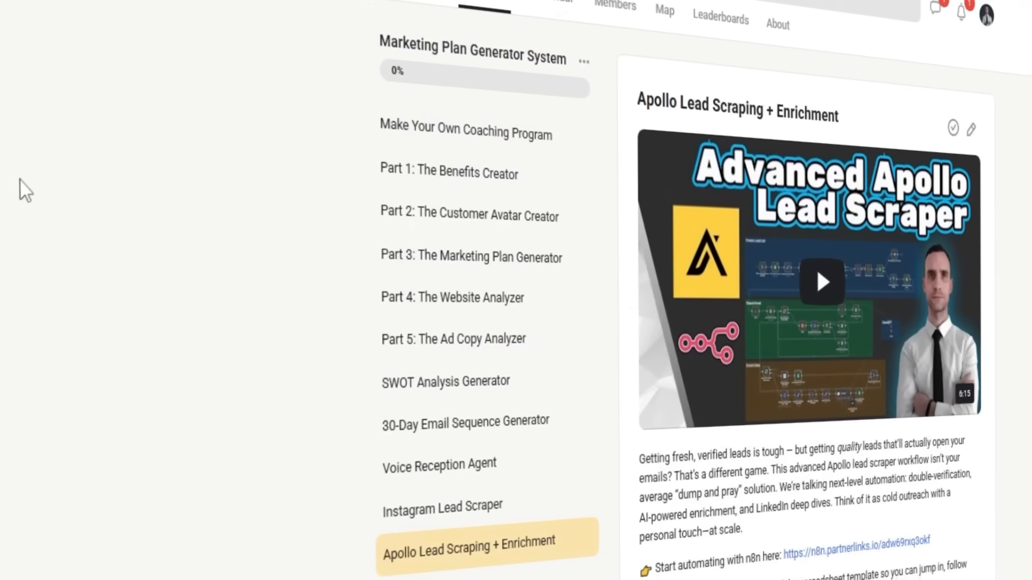
pyautogui.scroll(-3)
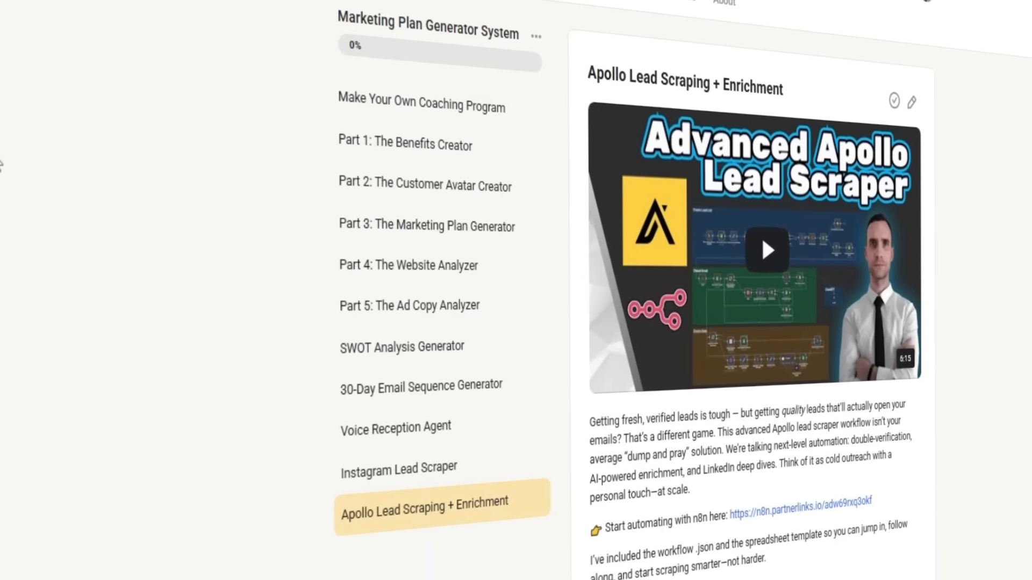
pyautogui.scroll(-3)
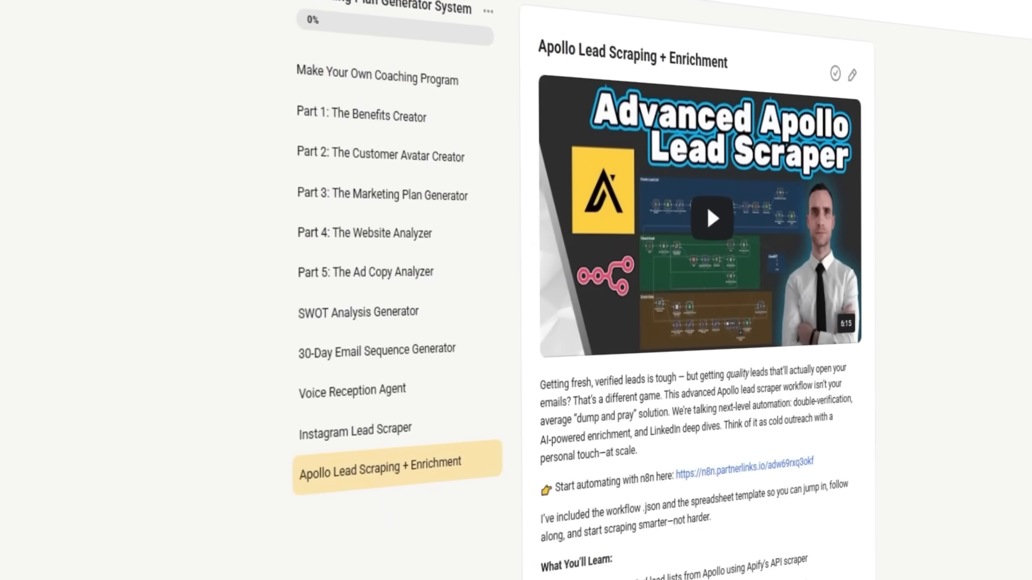